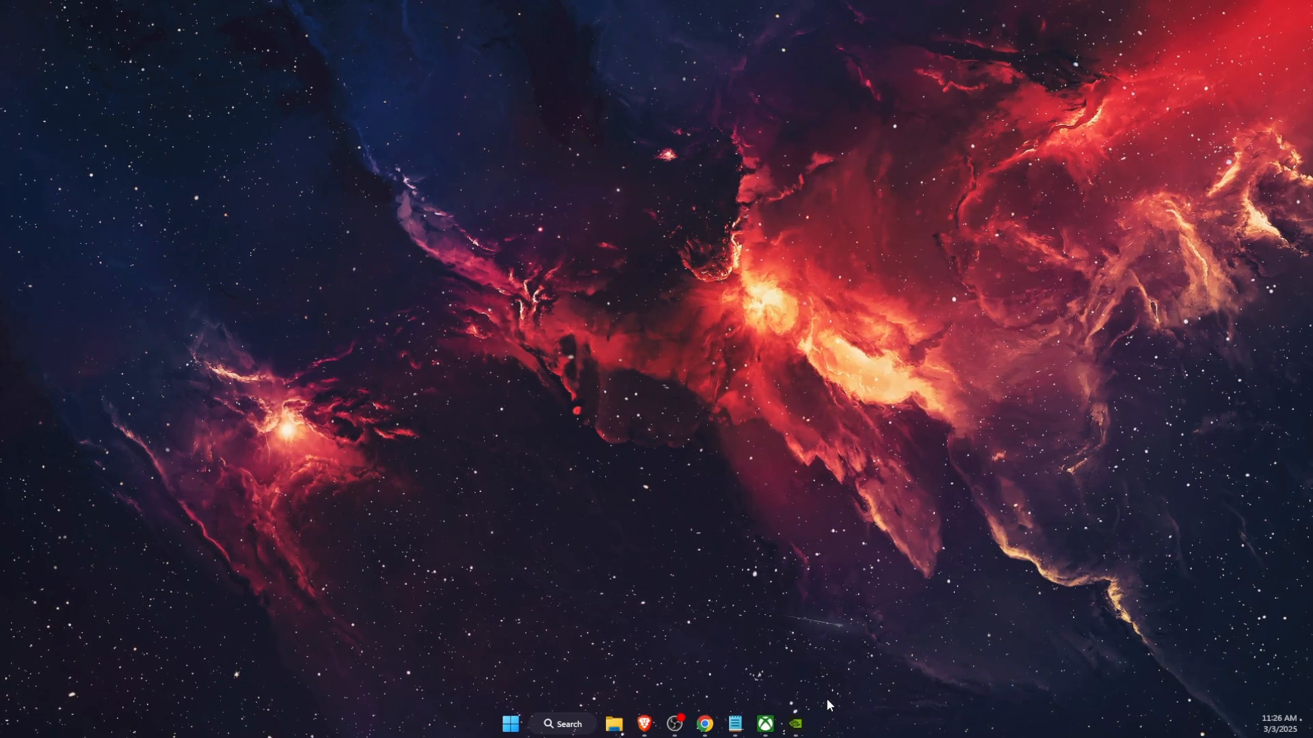
# Step: Check the driver status in the NVIDIA App, then bring up Device Manager
pyautogui.click(793, 724)
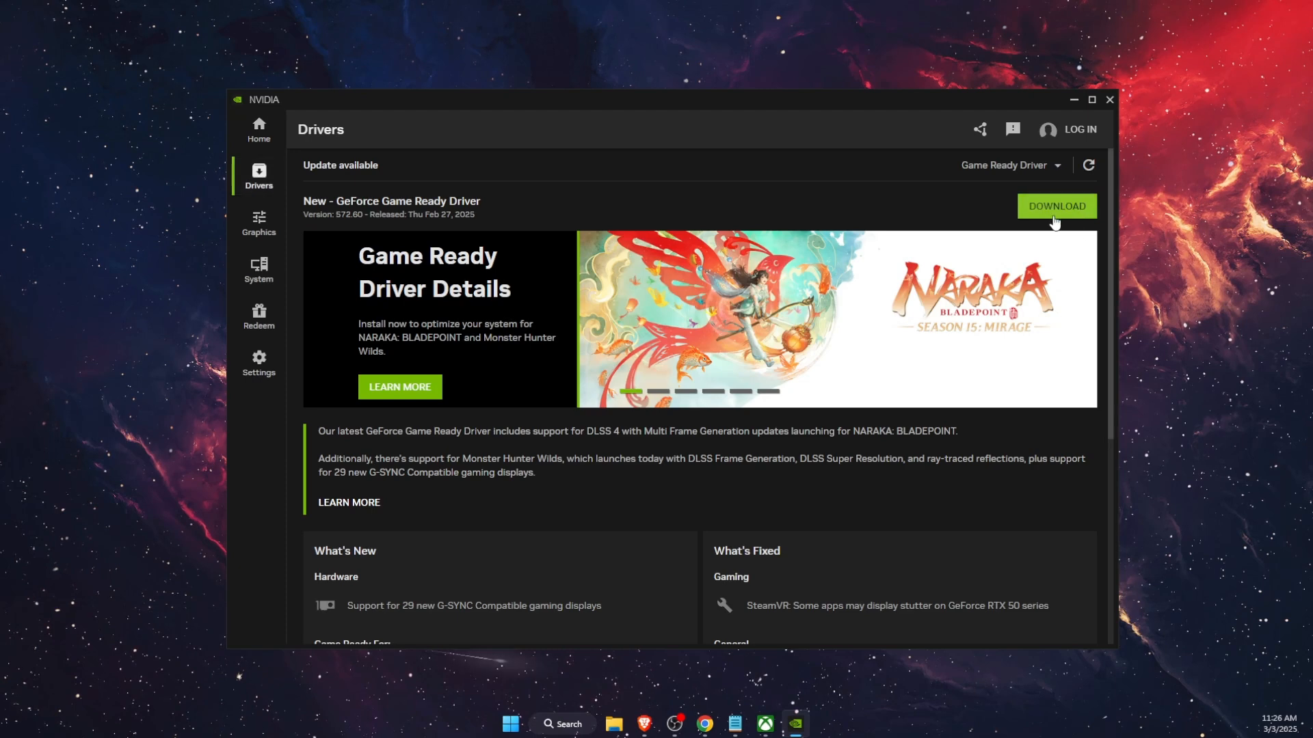
pyautogui.click(1074, 100)
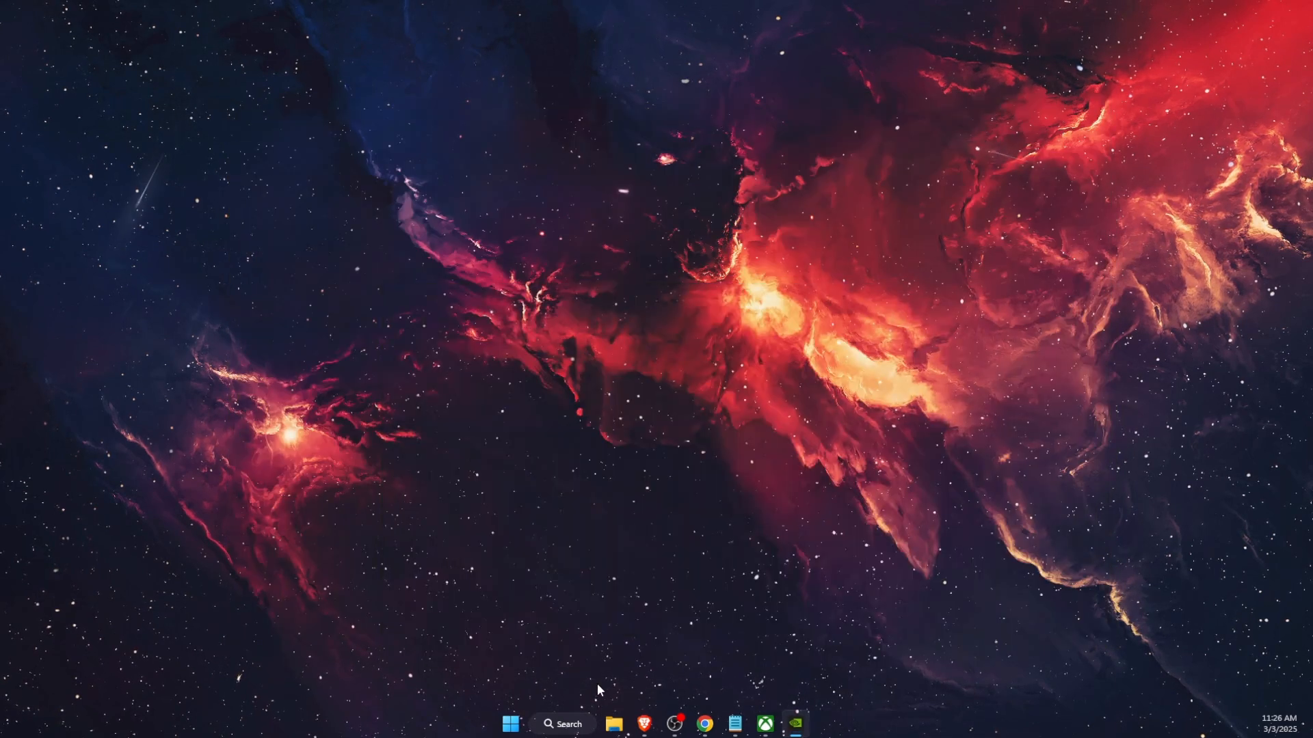
pyautogui.write('device Manager')
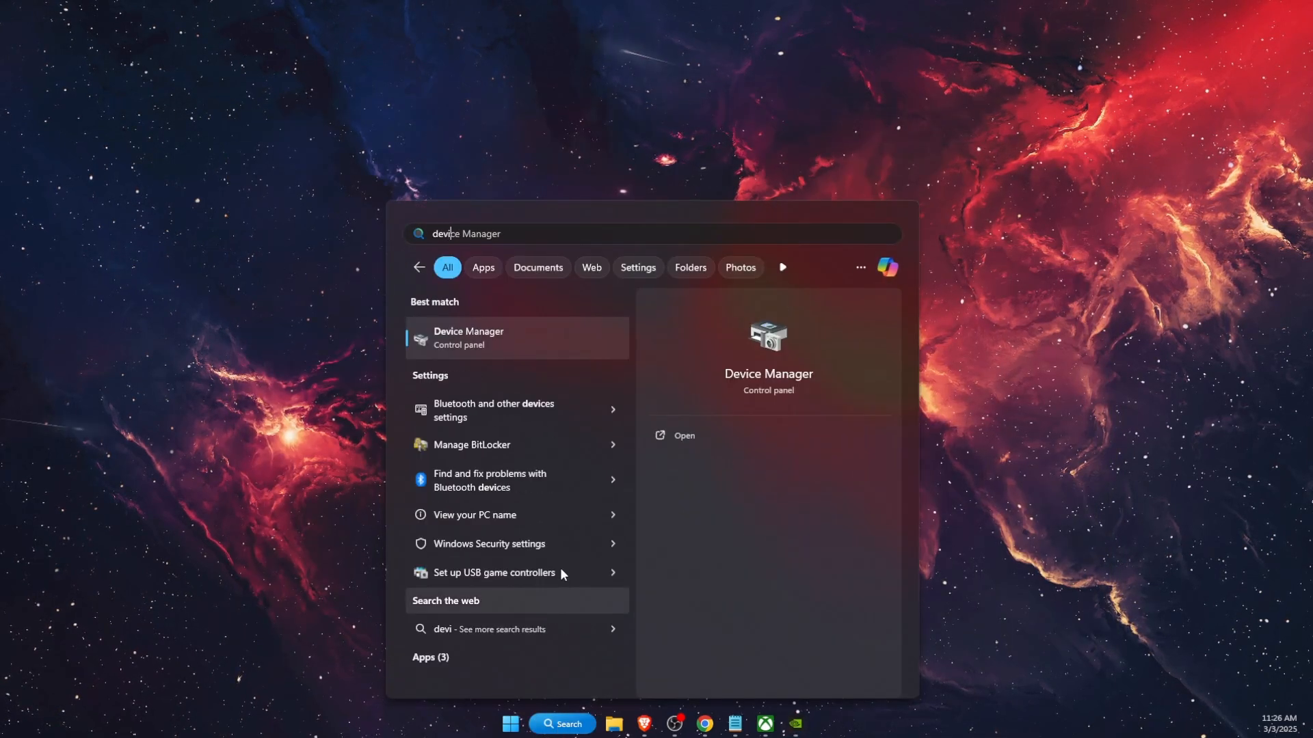
pyautogui.press('Escape')
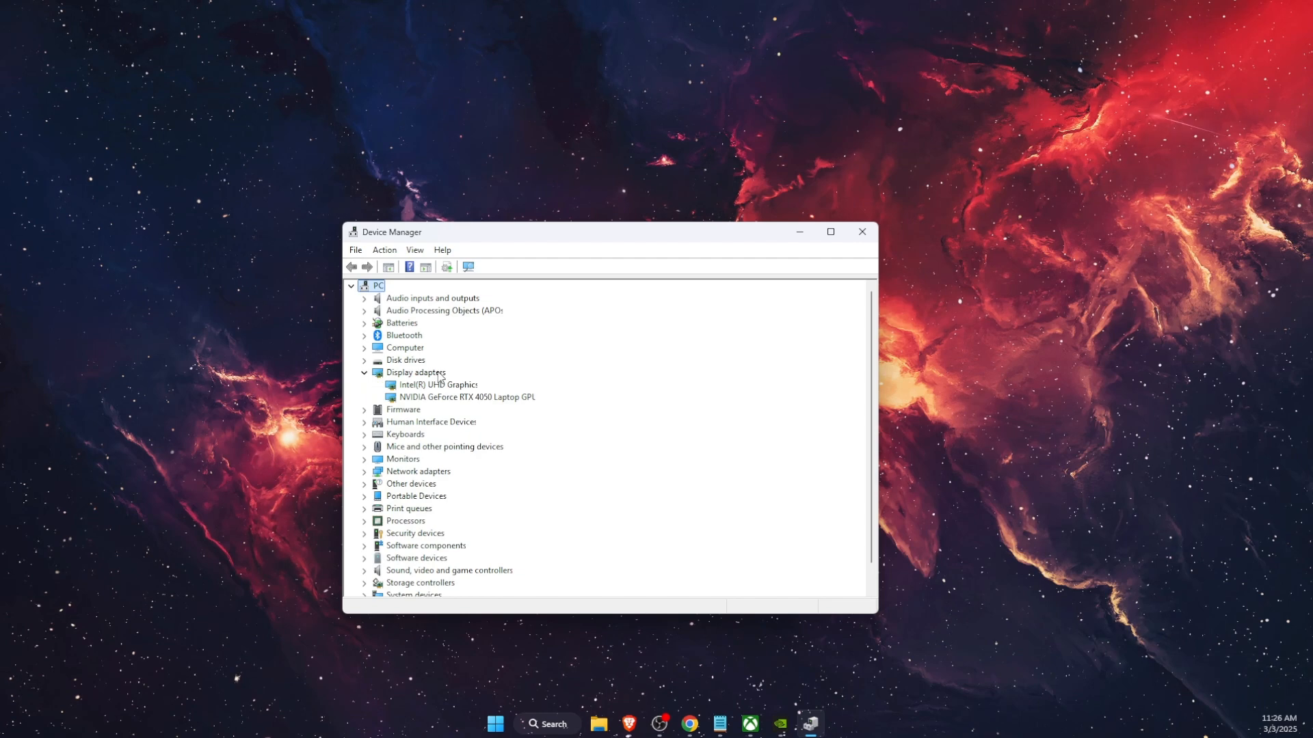
# Step: Update the NVIDIA GeForce RTX 4050 Laptop GPU driver with an automatic search for a better driver
pyautogui.rightClick(465, 397)
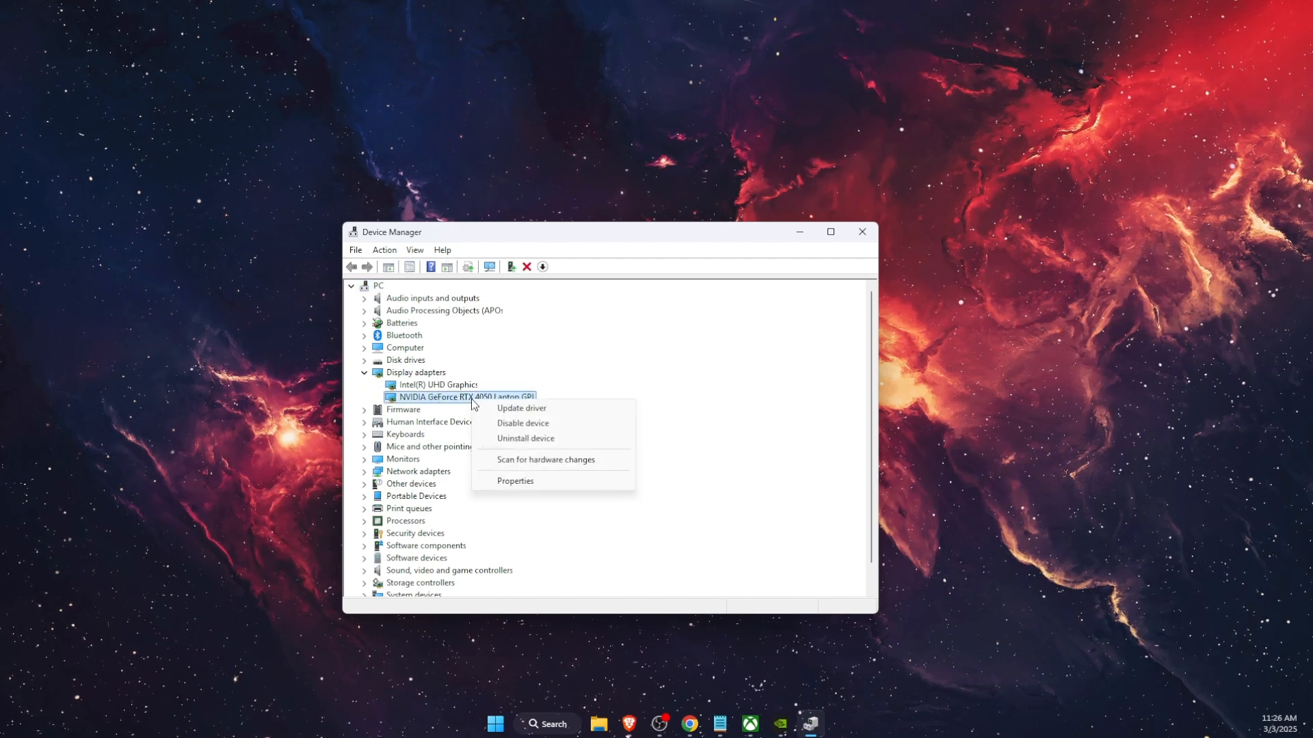
pyautogui.click(521, 409)
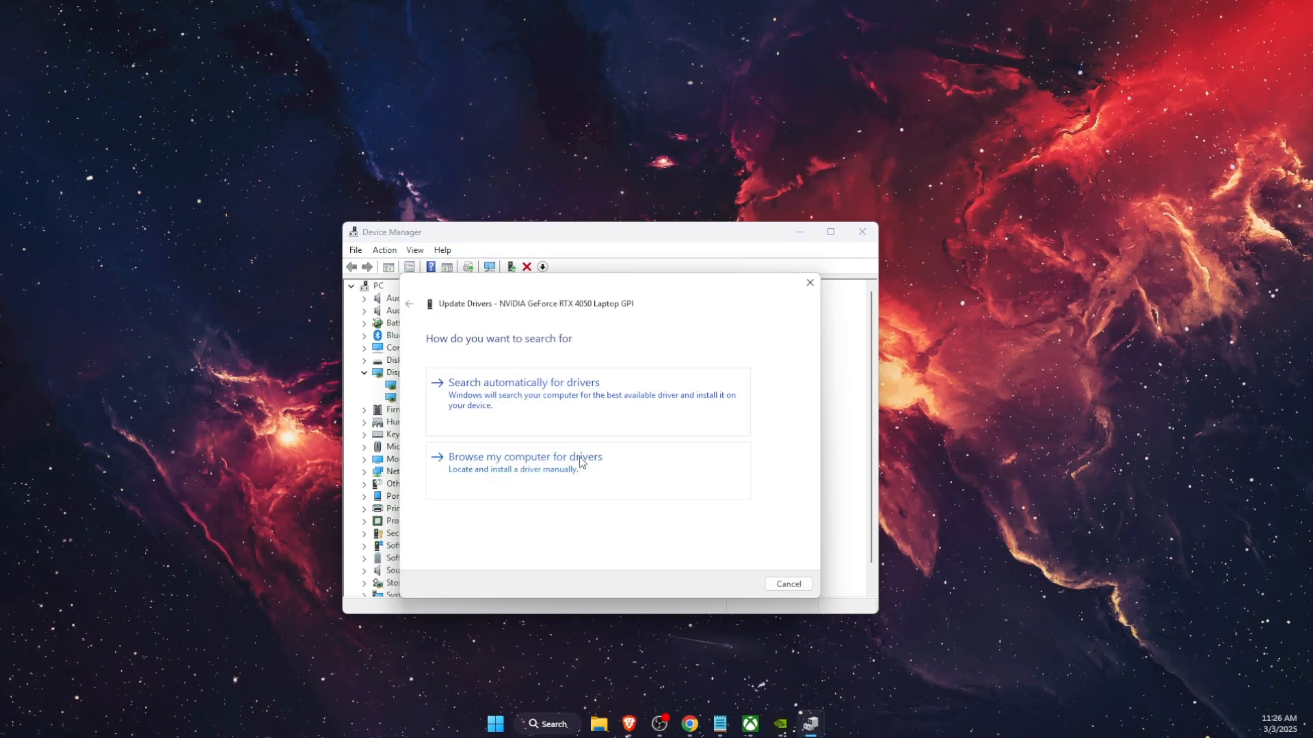
pyautogui.moveTo(587, 415)
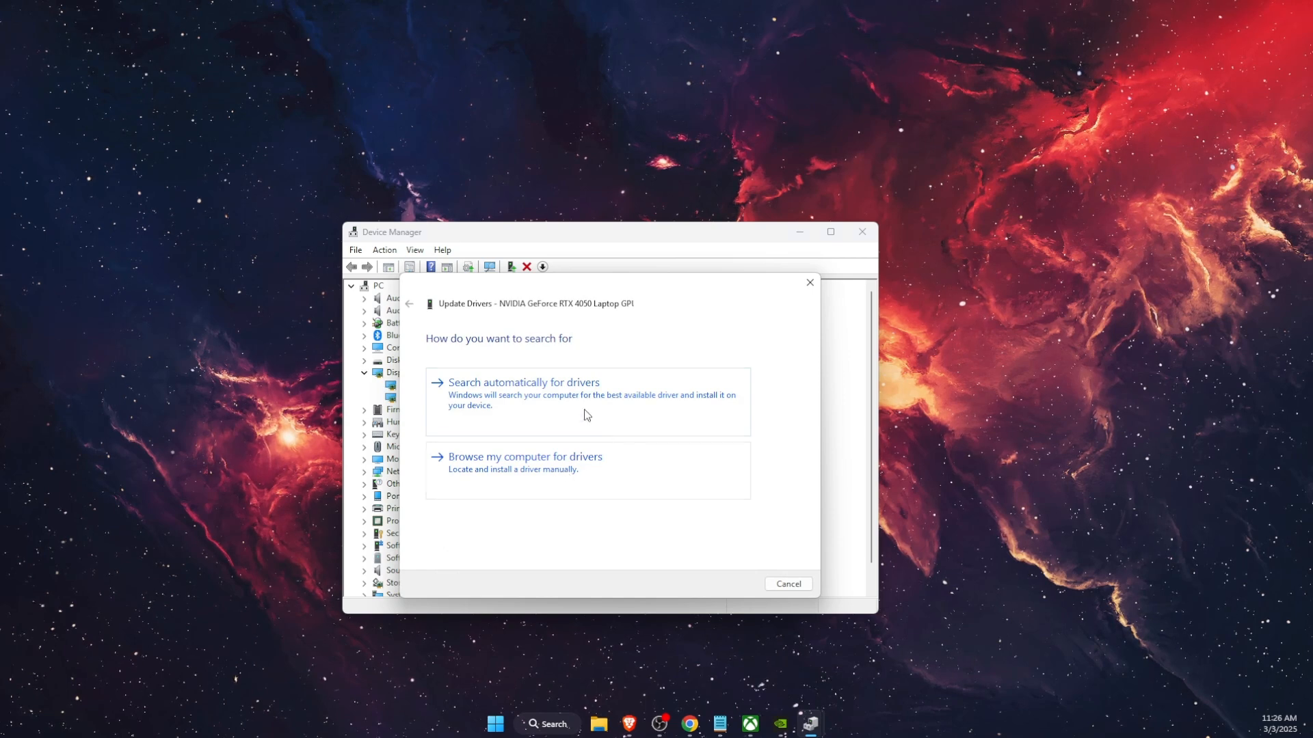
pyautogui.moveTo(562, 476)
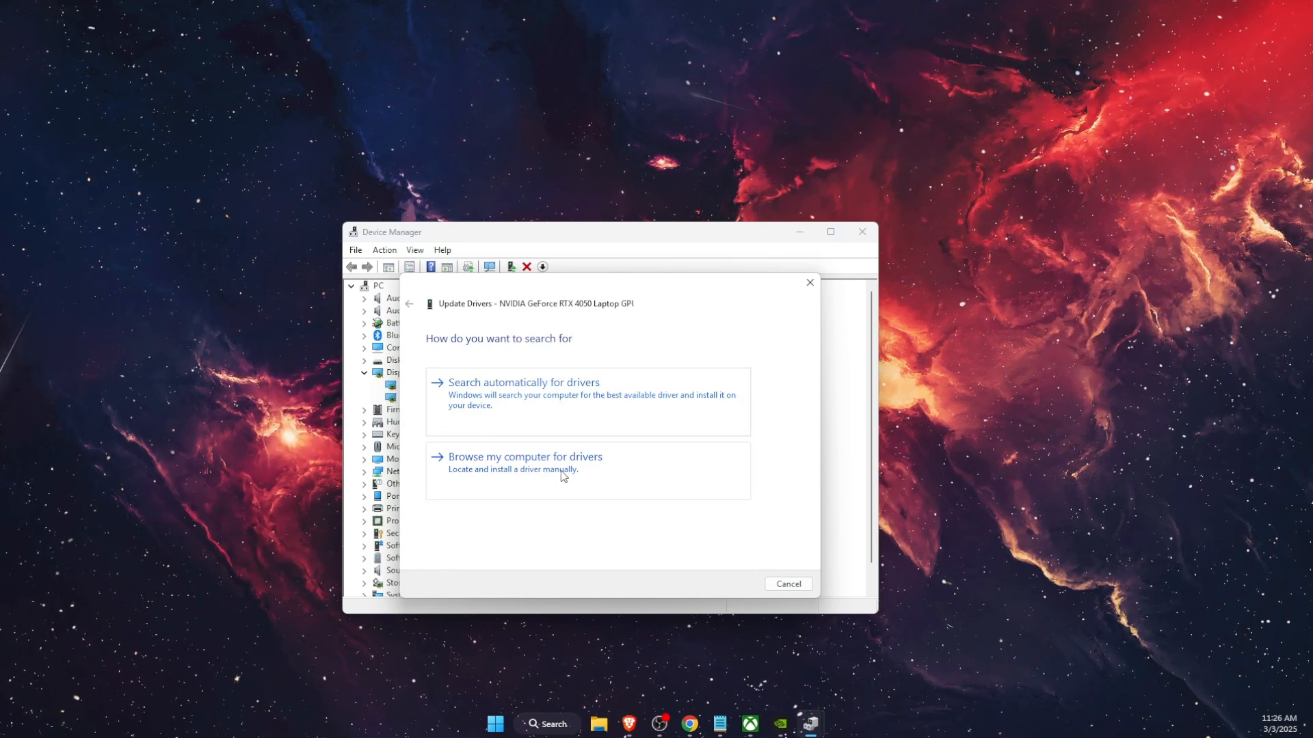
pyautogui.click(522, 383)
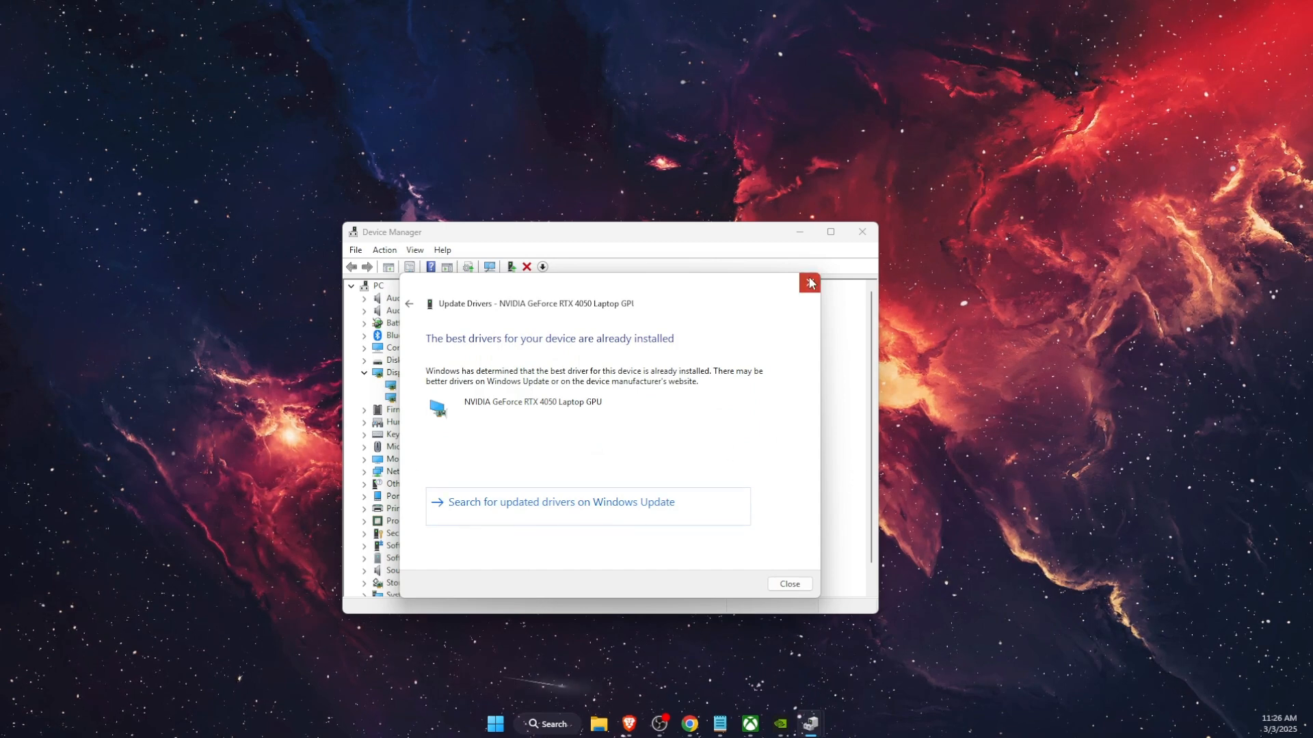
pyautogui.click(808, 281)
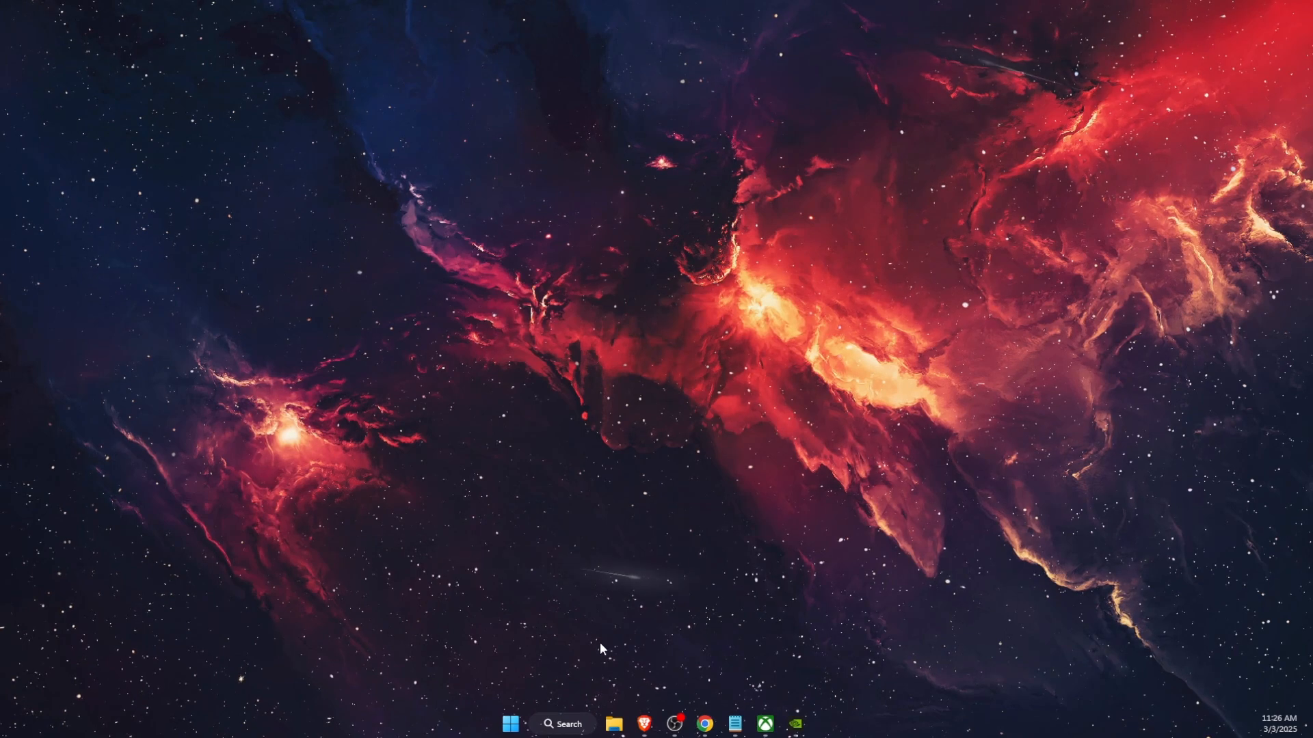
# Step: Run the Video Playback troubleshooter from Other troubleshooters, then show AppData\Local via %localappdata%
pyautogui.write('trouble')
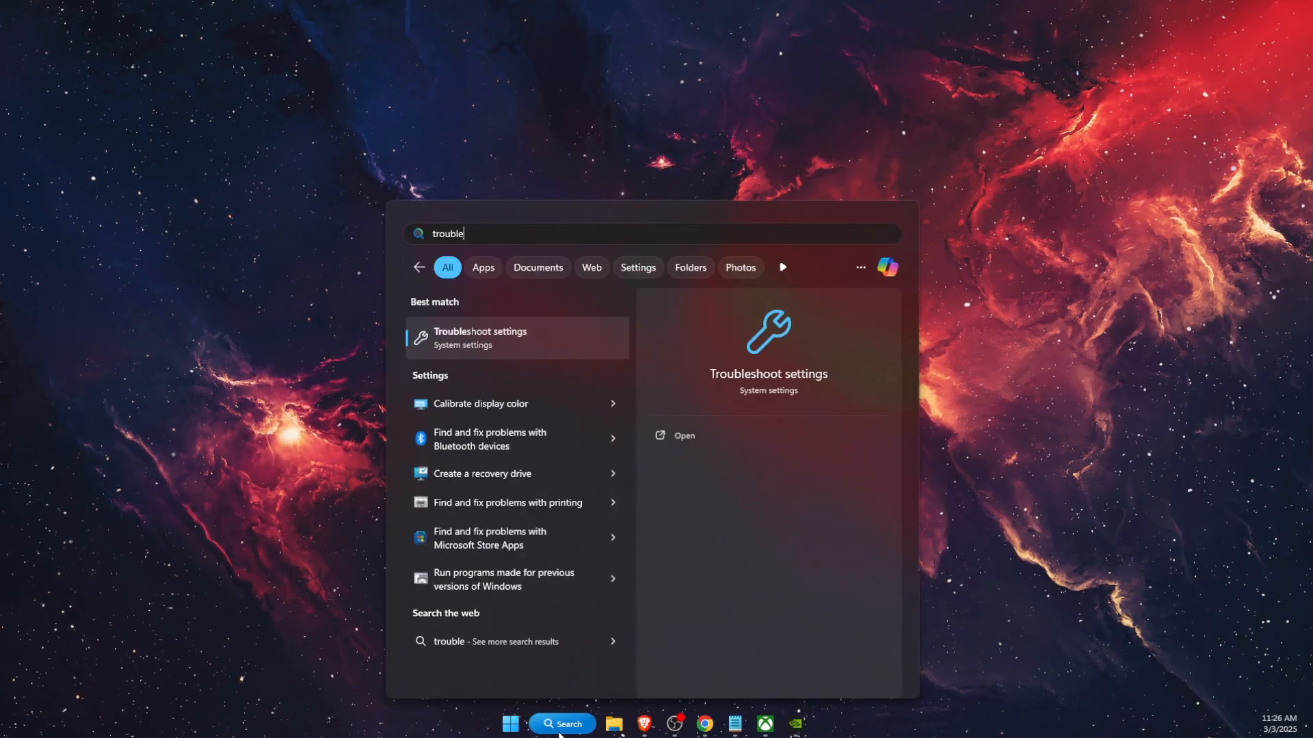
pyautogui.click(480, 338)
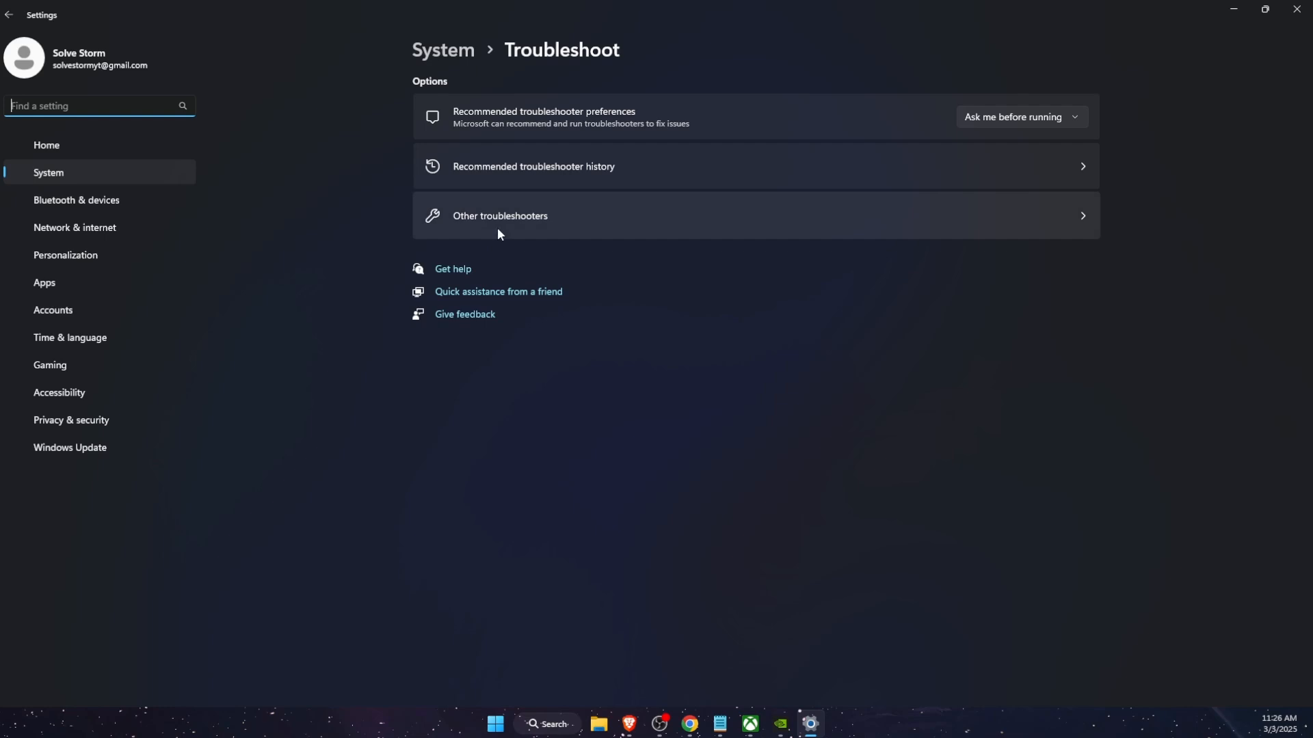
pyautogui.click(500, 214)
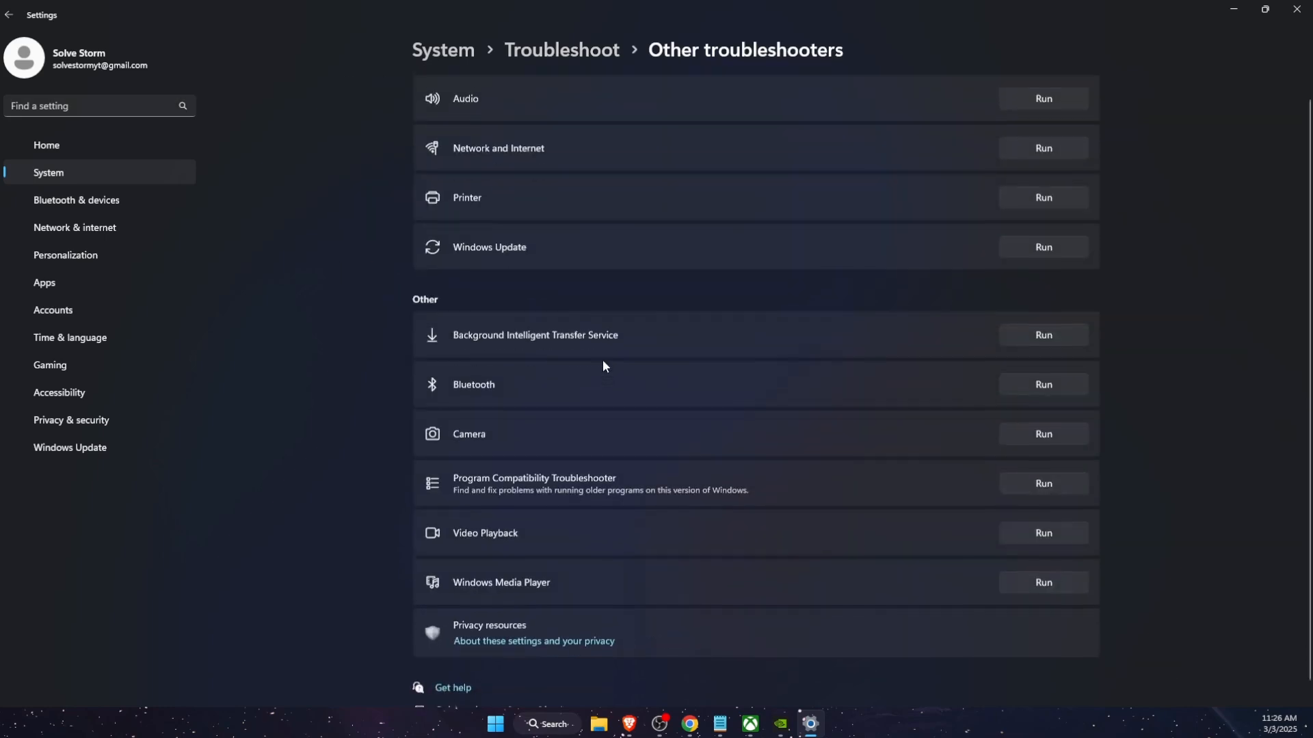
pyautogui.scroll(-3)
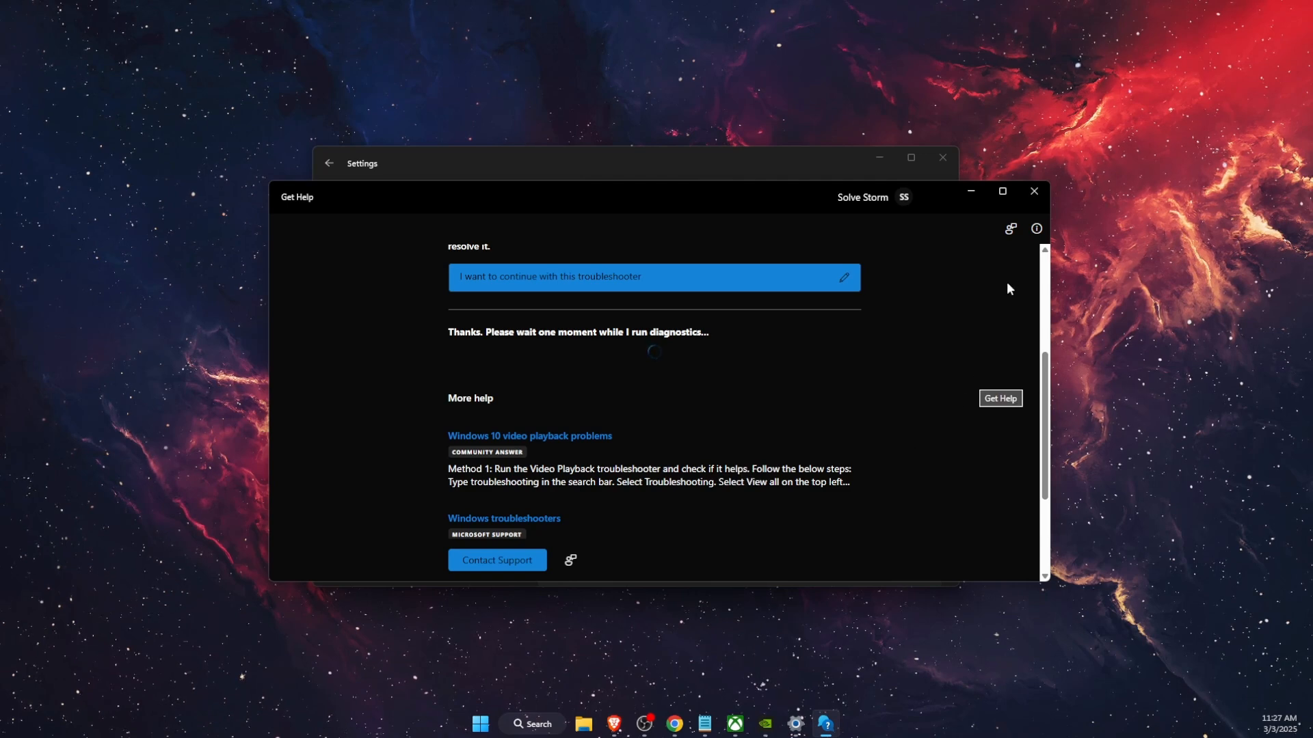
pyautogui.click(1034, 191)
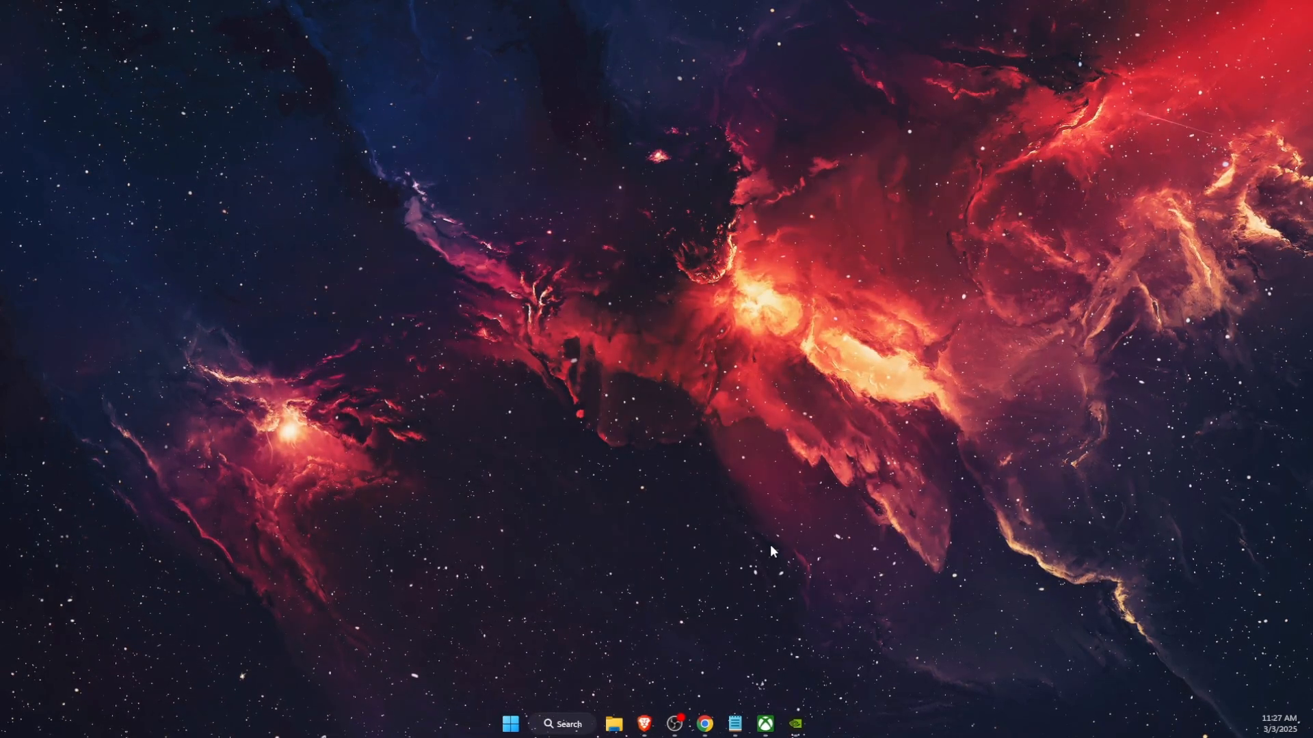
pyautogui.moveTo(627, 646)
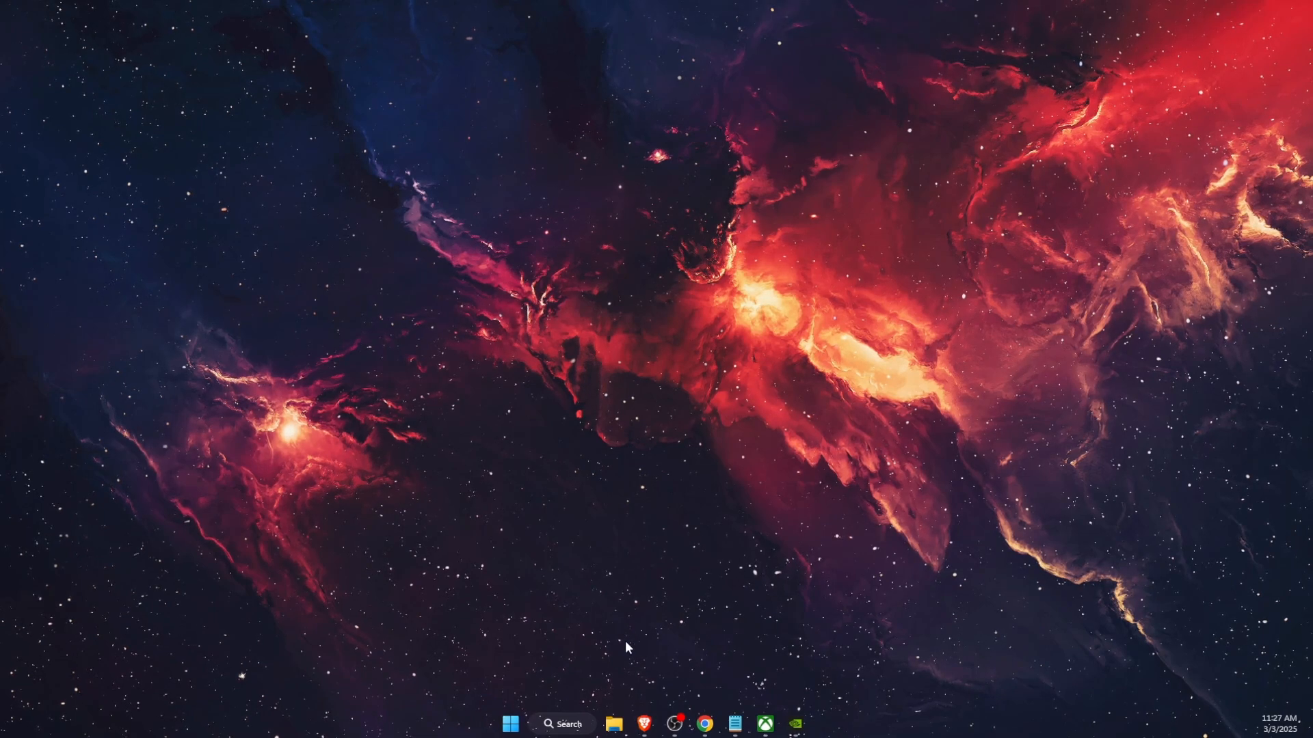
pyautogui.click(562, 724)
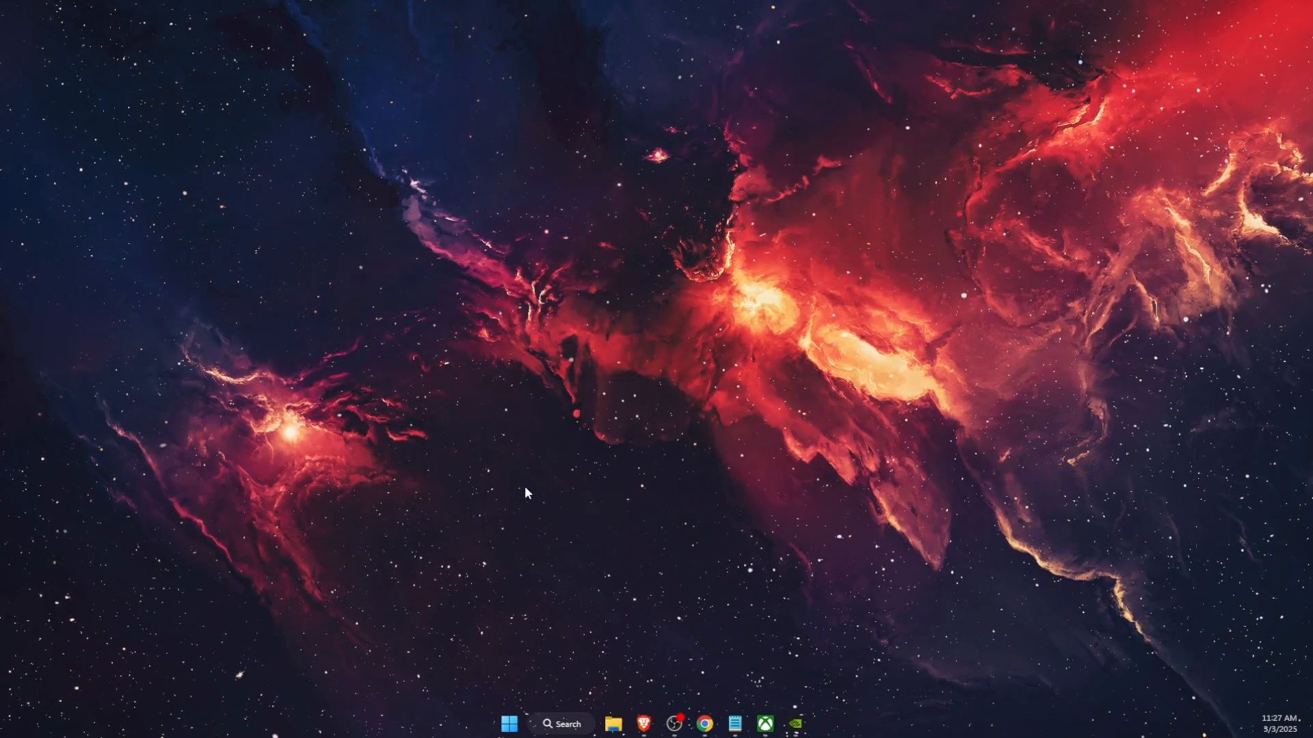
pyautogui.click(614, 723)
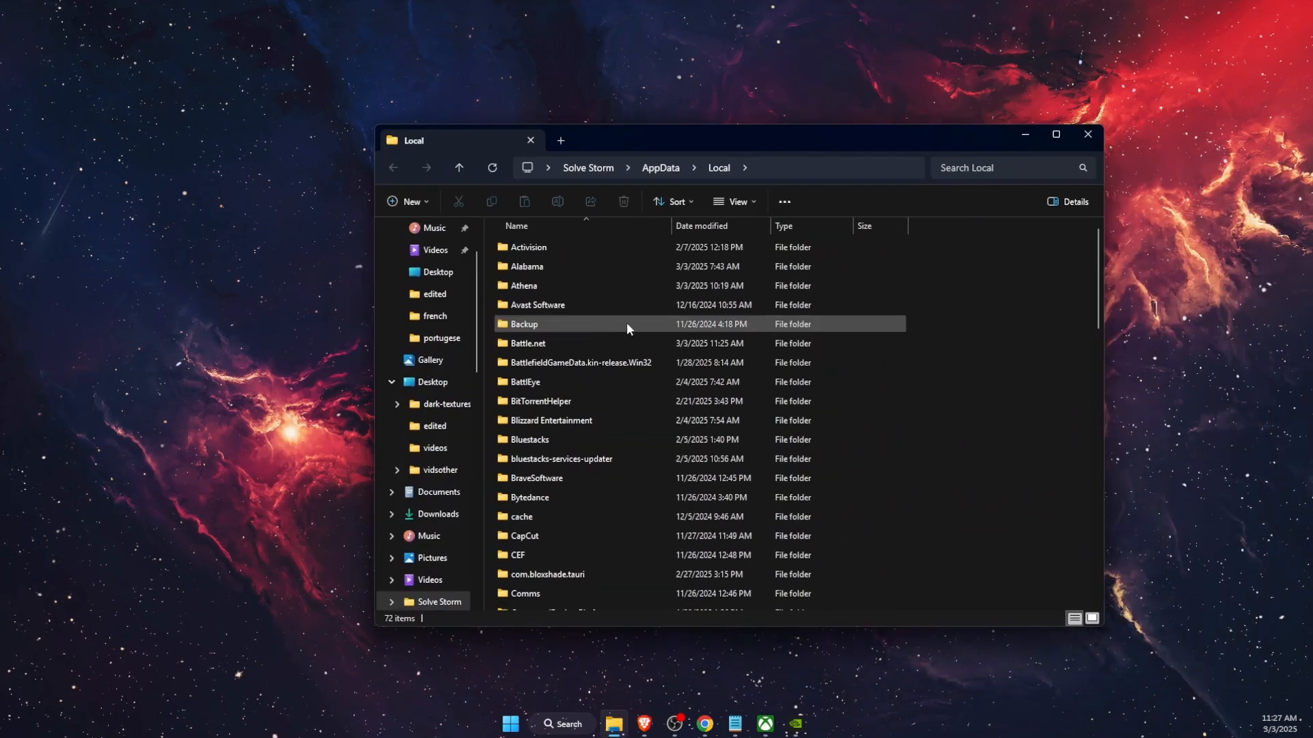
pyautogui.moveTo(599, 439)
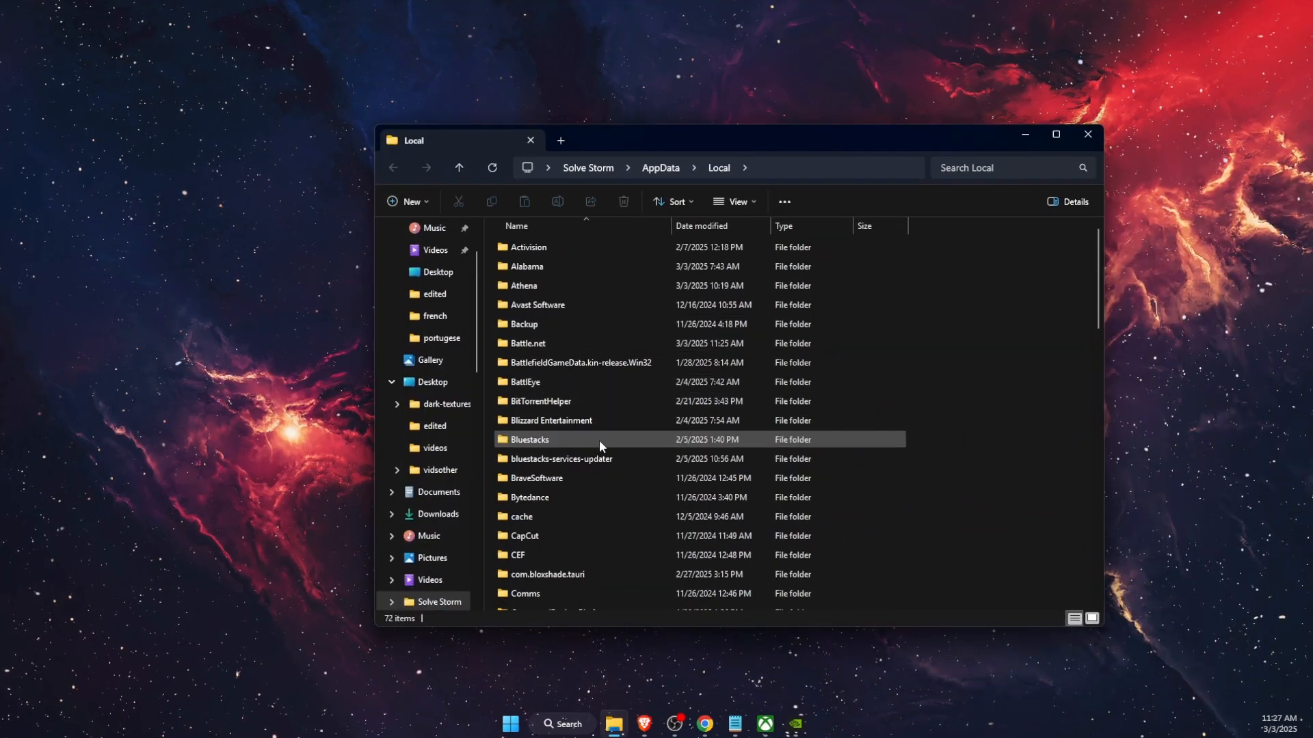
# Step: Go into Athena\Saved\Config\WinGDK and select GameUserSettings.ini
pyautogui.scroll(-3)
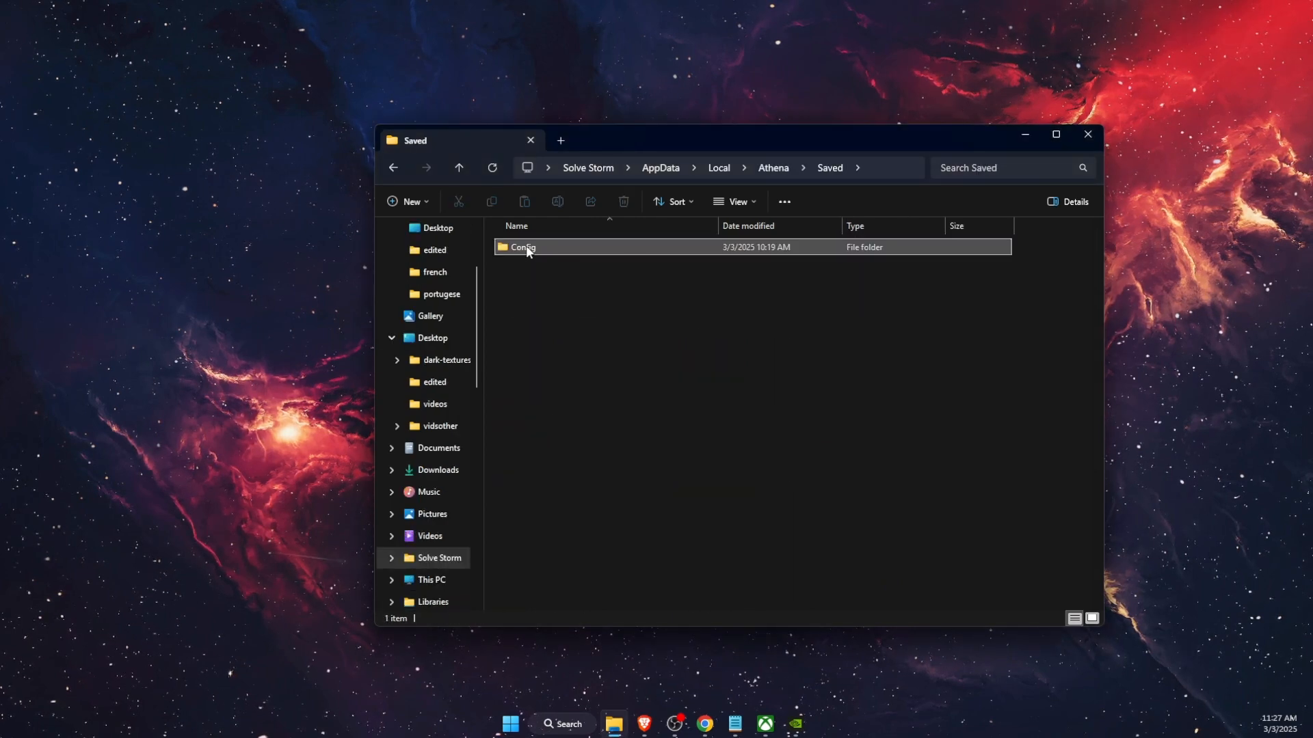
pyautogui.doubleClick(522, 247)
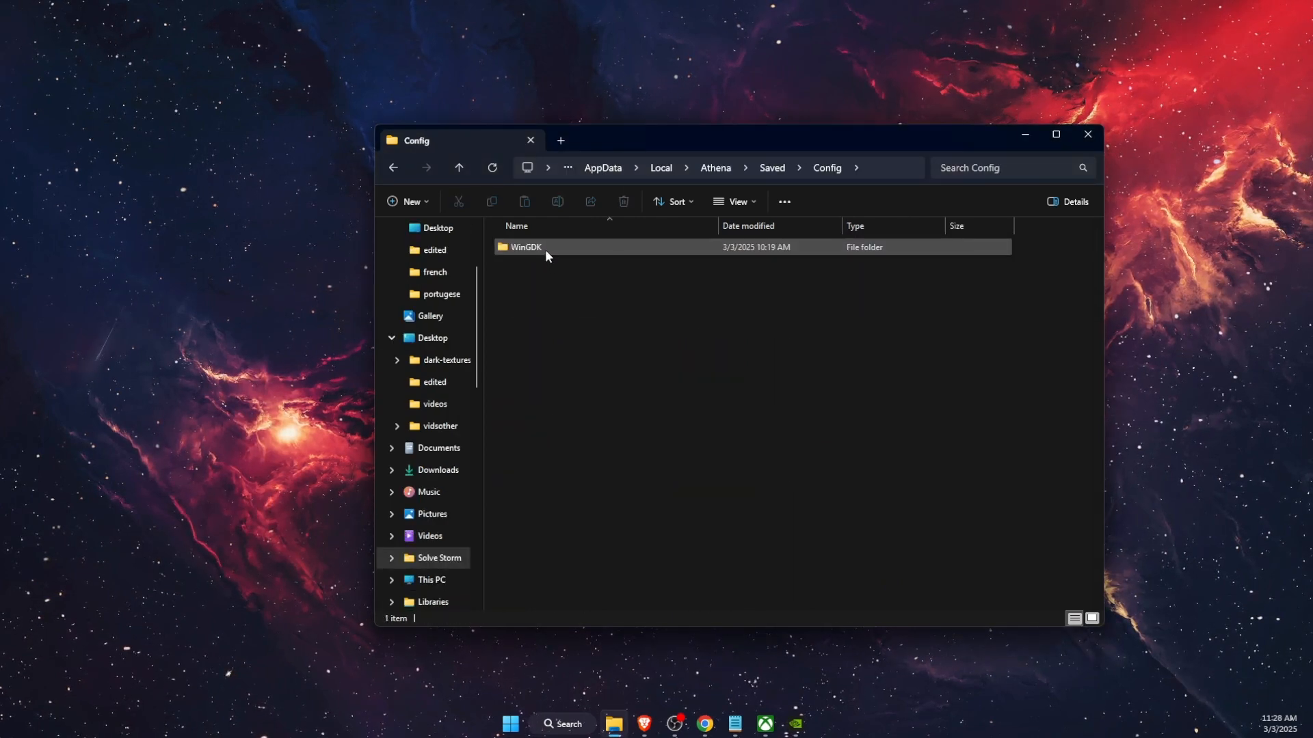
pyautogui.doubleClick(525, 247)
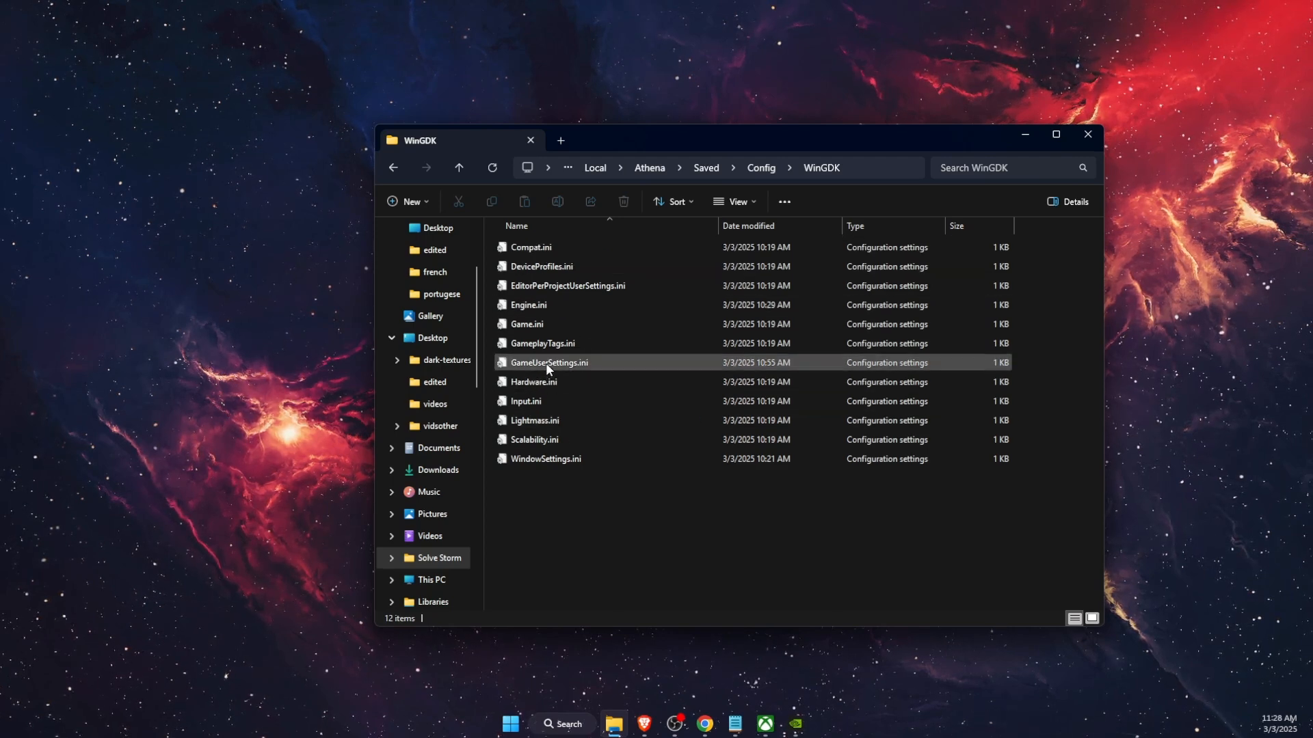
pyautogui.click(547, 361)
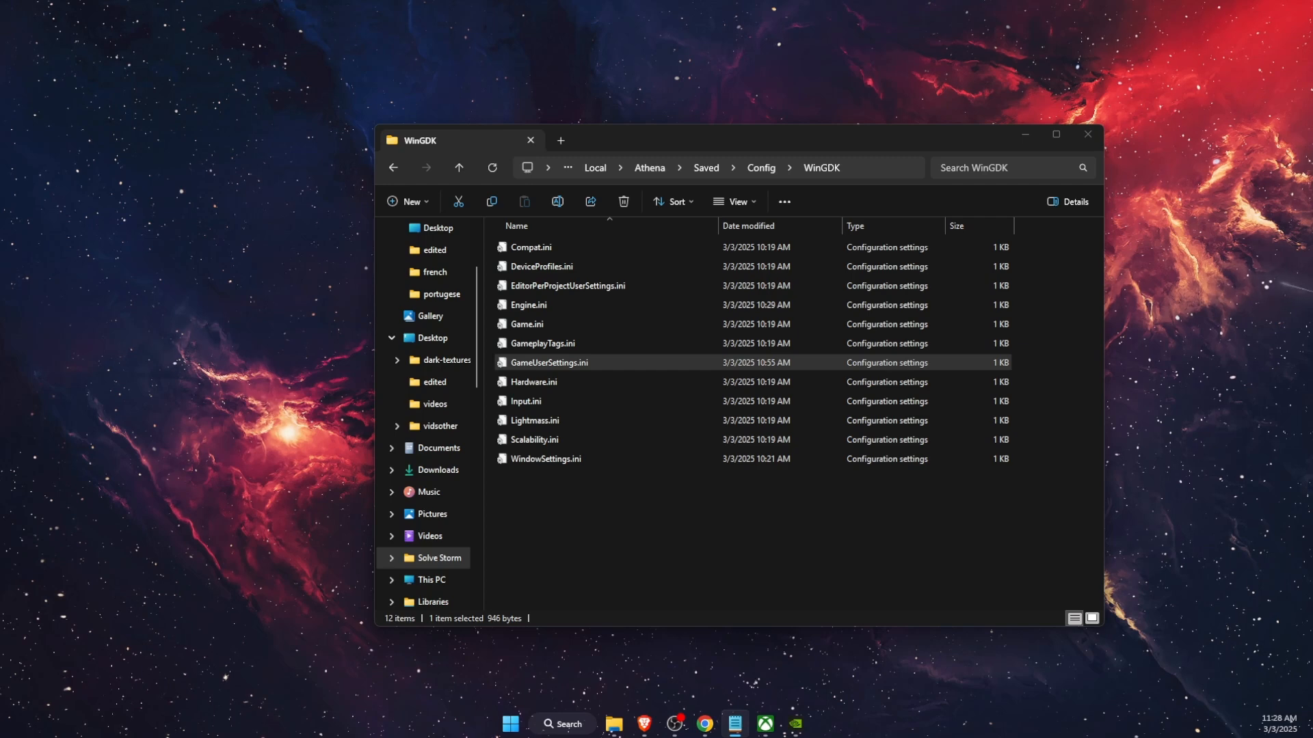
# Step: Edit GameUserSettings.ini in Notepad to D3DVersion=11 and save it on closing
pyautogui.doubleClick(546, 361)
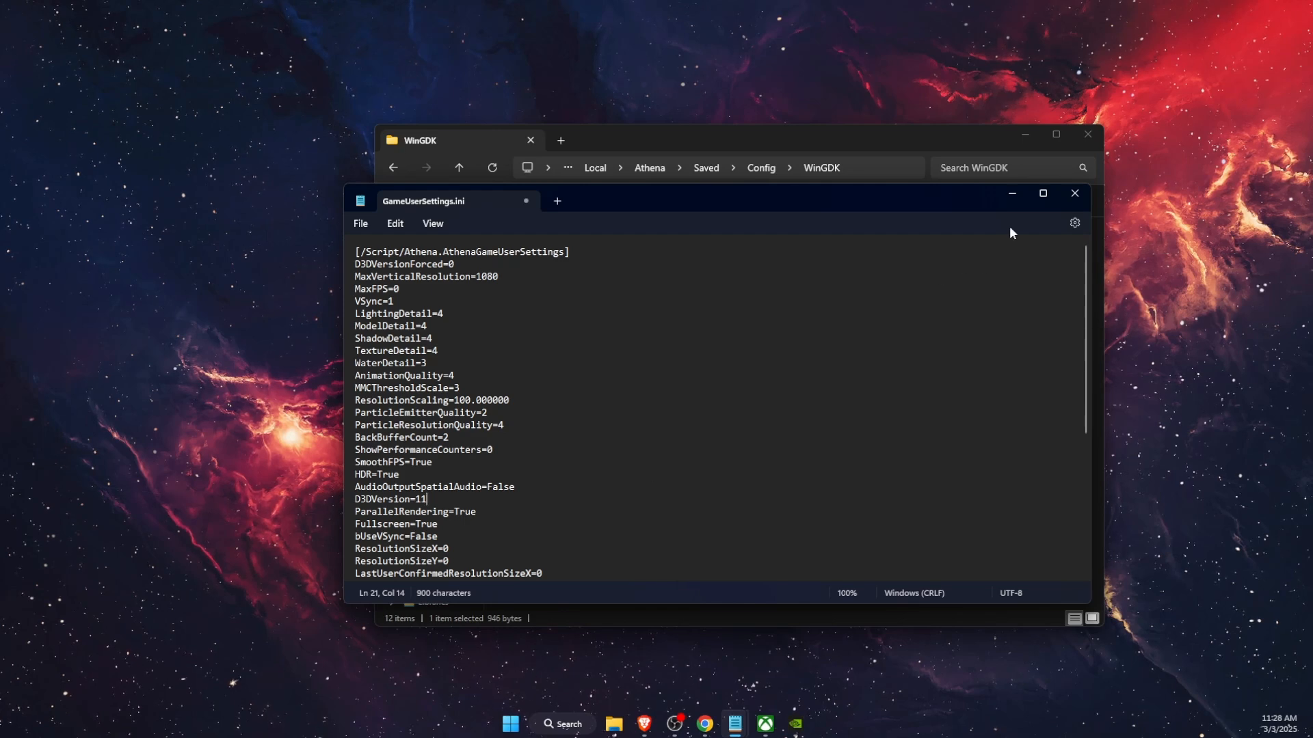
pyautogui.click(1074, 193)
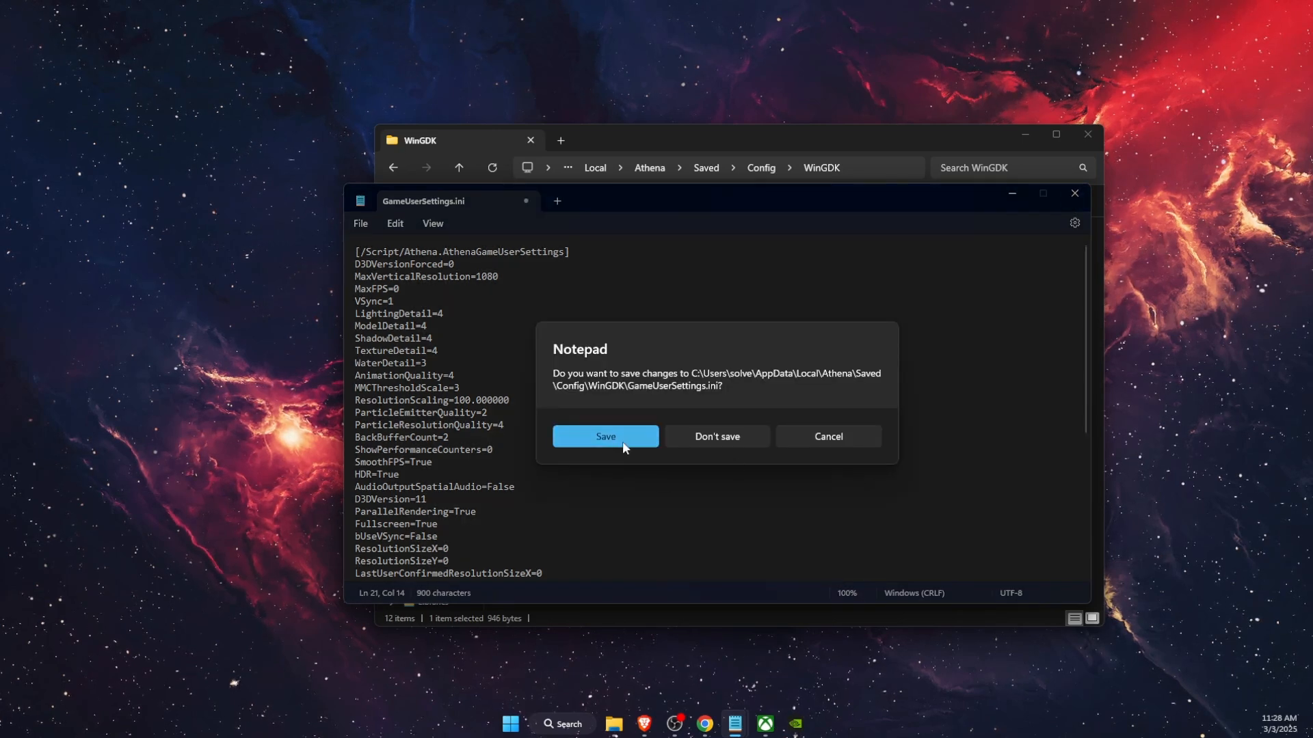
pyautogui.click(604, 436)
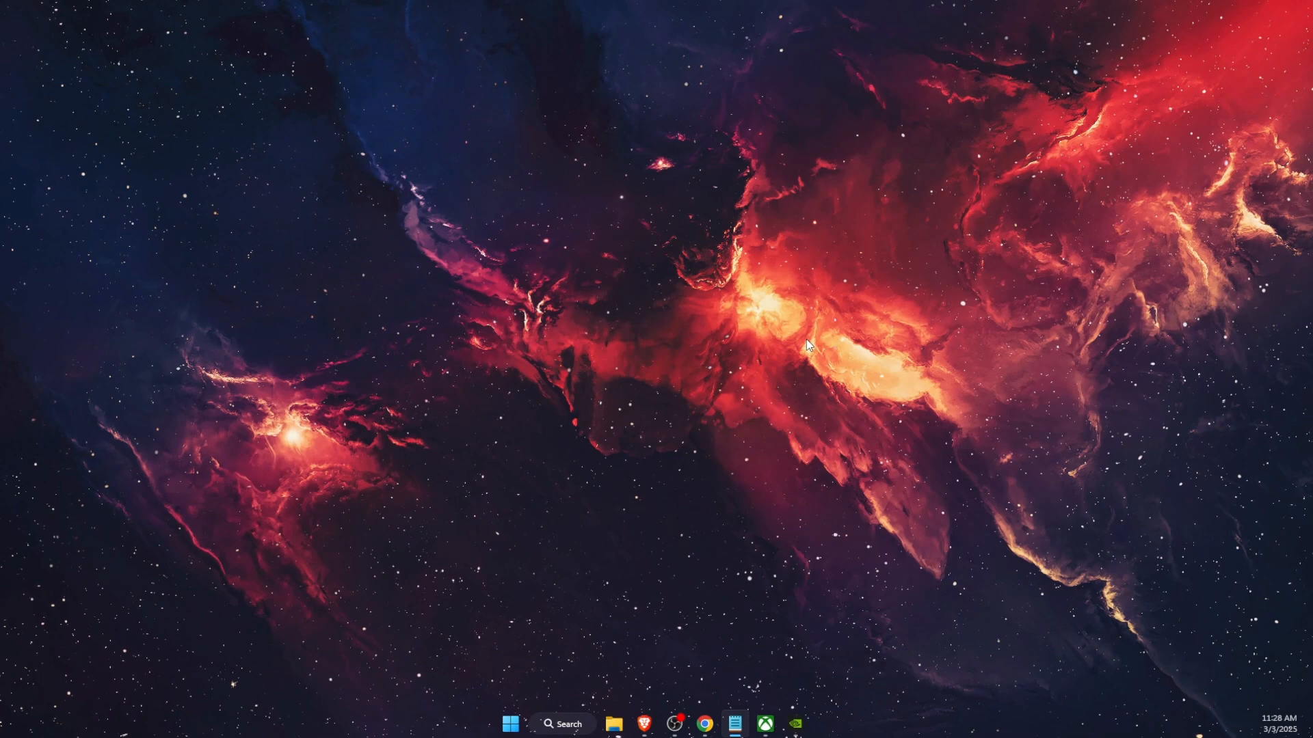
pyautogui.moveTo(679, 361)
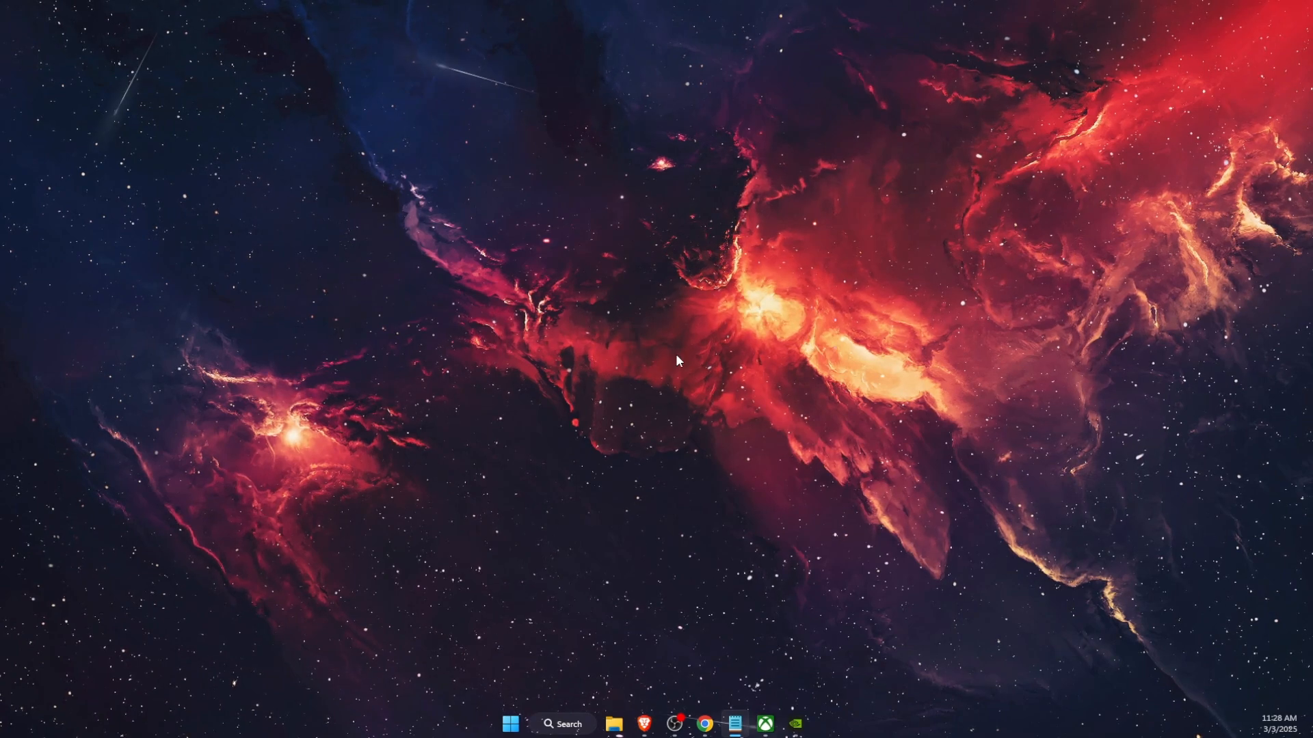
pyautogui.moveTo(636, 418)
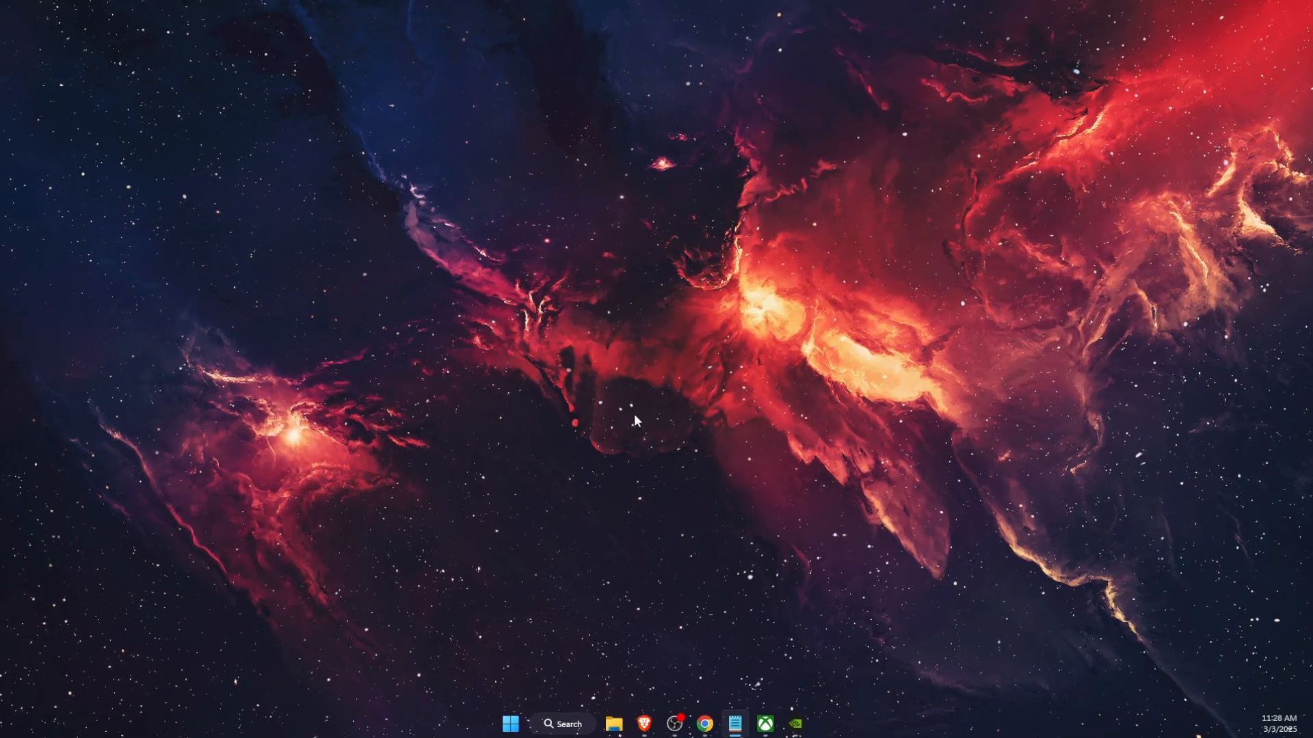